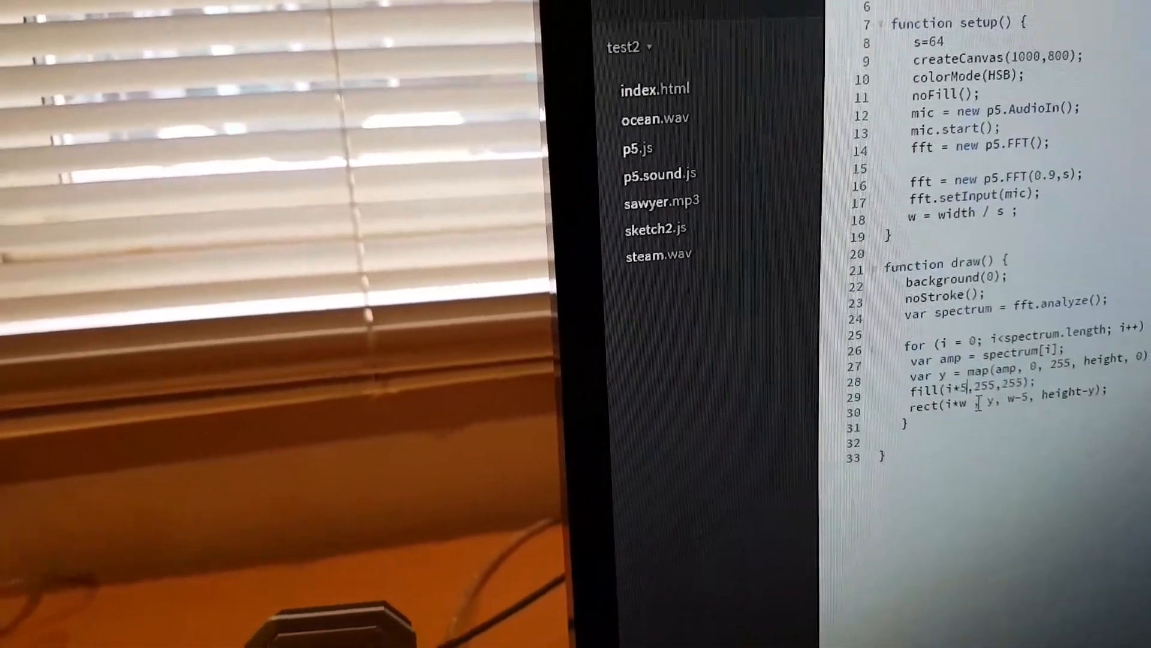
Bring up the File menu to save sketch2.js with its fill(i*5,255,255) spectrum bars.
{"action": "left_click", "coordinate": [690, 99]}
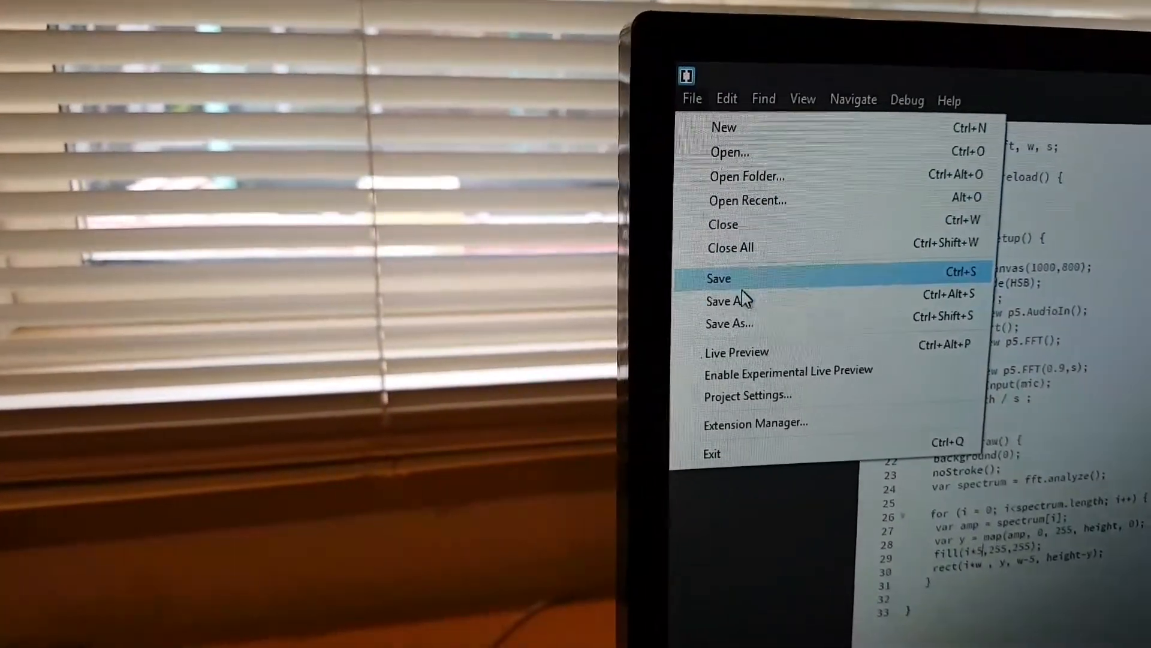